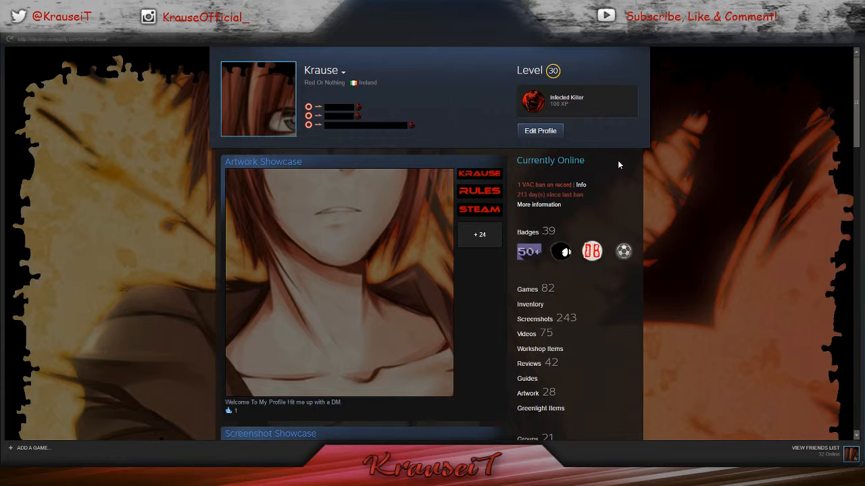
{"action": "mouse_move", "coordinate": [560, 241]}
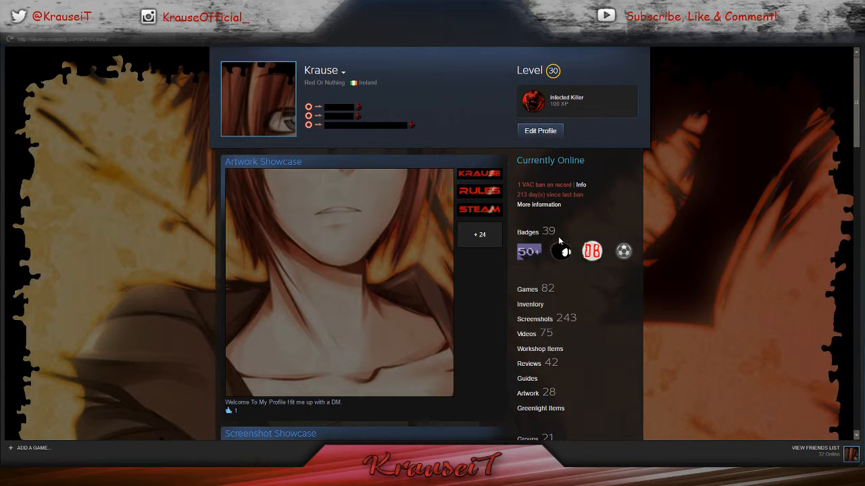
- Show the Badges page from the profile, with GooCubelets at 3 of 6 cards, and browse the list
{"action": "scroll", "scroll_direction": "down", "scroll_amount": 3}
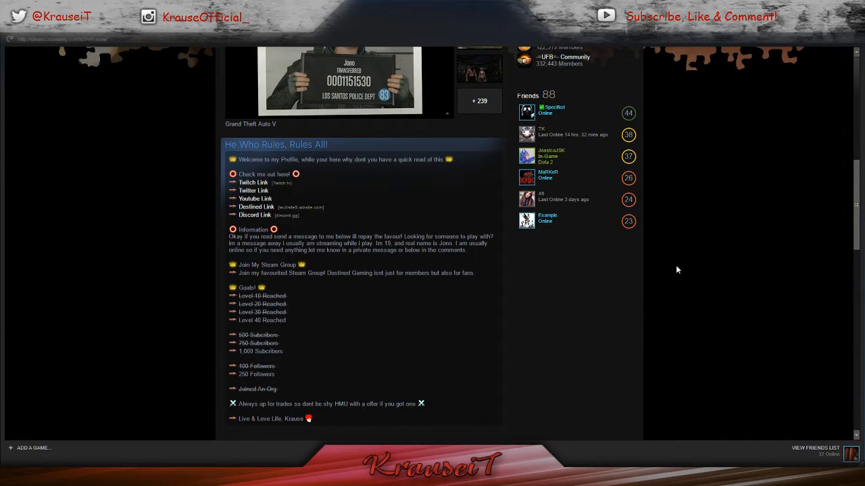
{"action": "scroll", "scroll_direction": "down", "scroll_amount": 3}
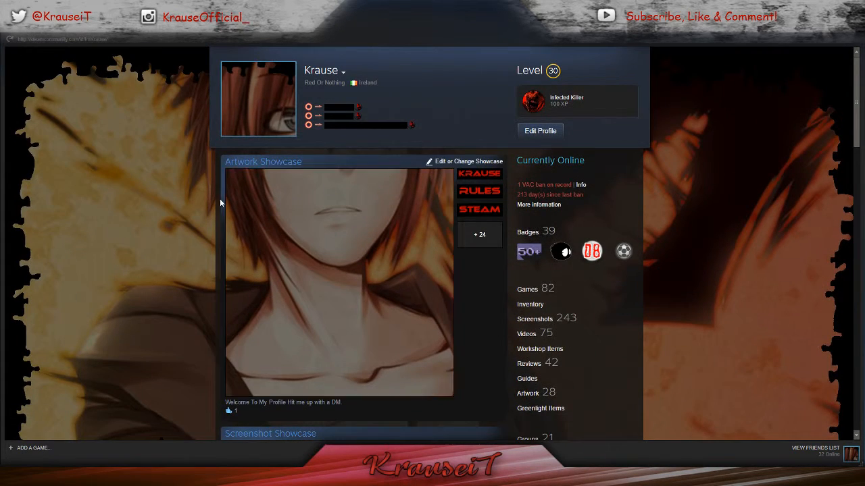
{"action": "scroll", "scroll_direction": "down", "scroll_amount": 3}
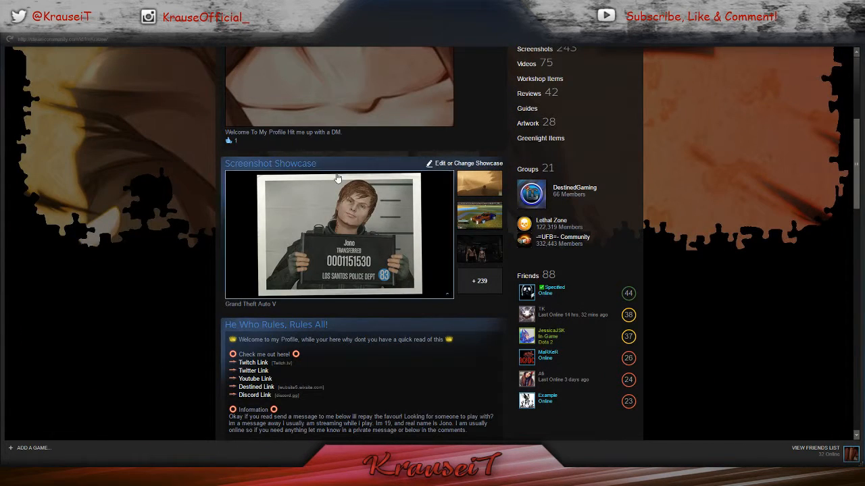
{"action": "scroll", "scroll_direction": "up", "scroll_amount": 3}
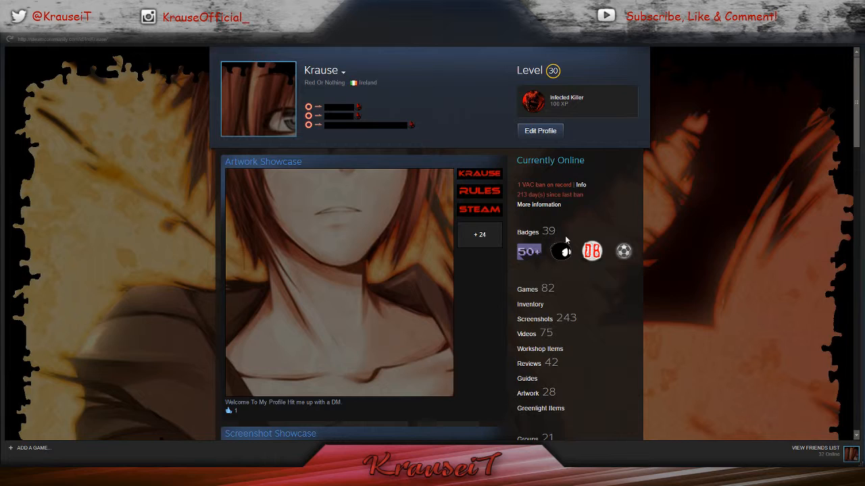
{"action": "left_click", "coordinate": [527, 233]}
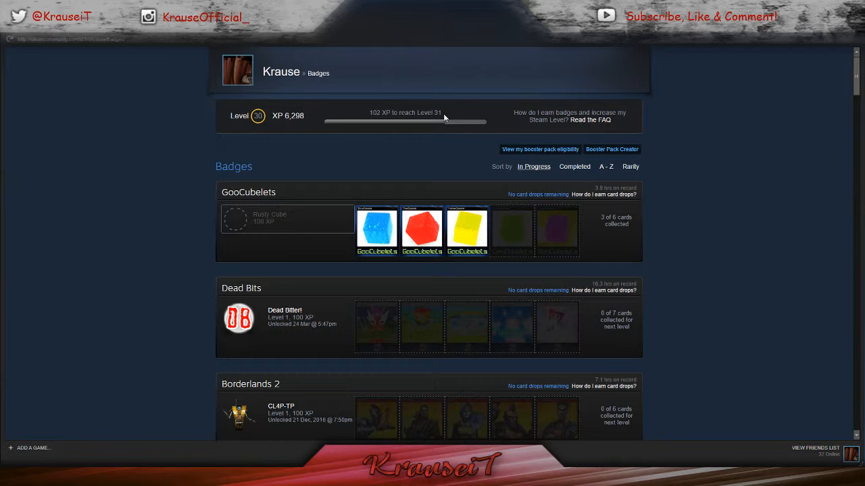
{"action": "mouse_move", "coordinate": [463, 183]}
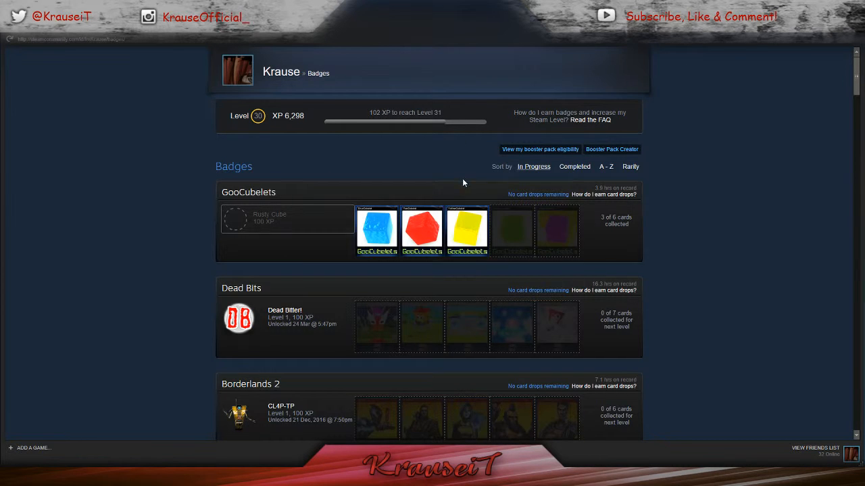
{"action": "scroll", "scroll_direction": "down", "scroll_amount": 3}
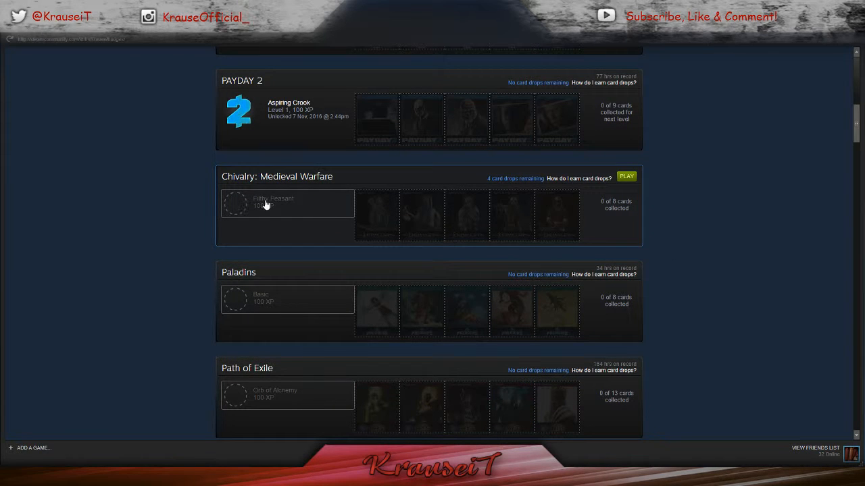
{"action": "mouse_move", "coordinate": [243, 188]}
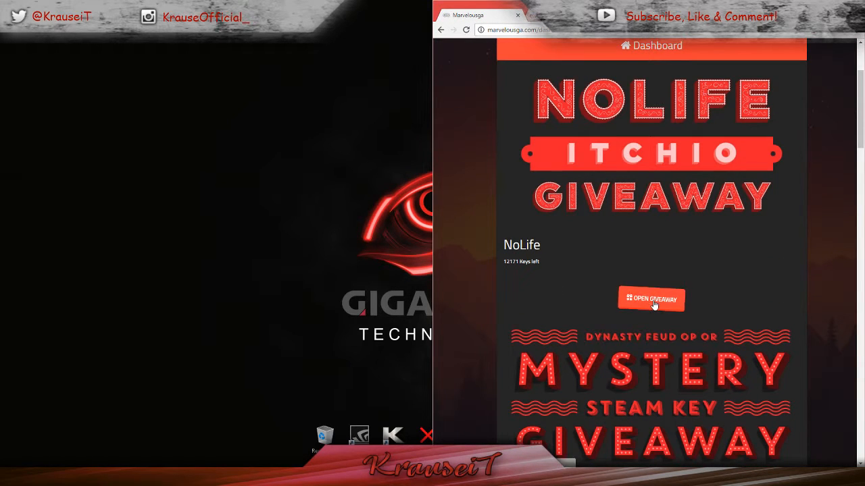
- Request the NoLife itch.io giveaway key twice, getting the incomplete-tasks failure message
{"action": "left_click", "coordinate": [652, 299]}
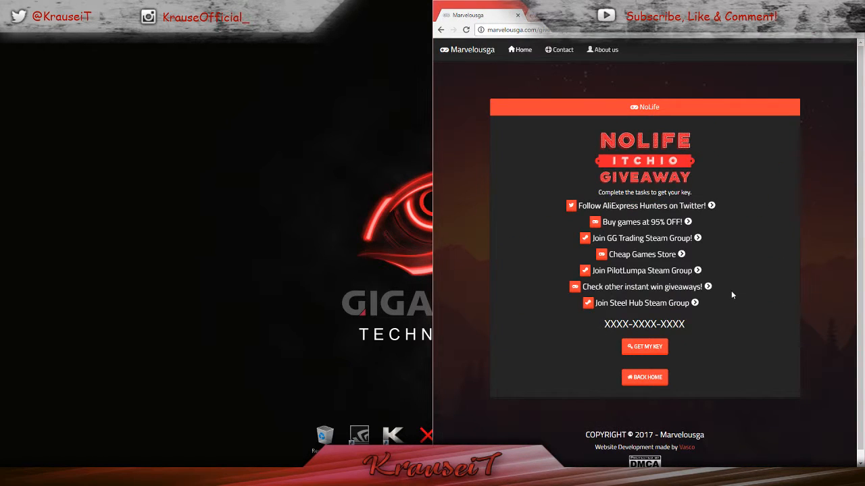
{"action": "mouse_move", "coordinate": [640, 222]}
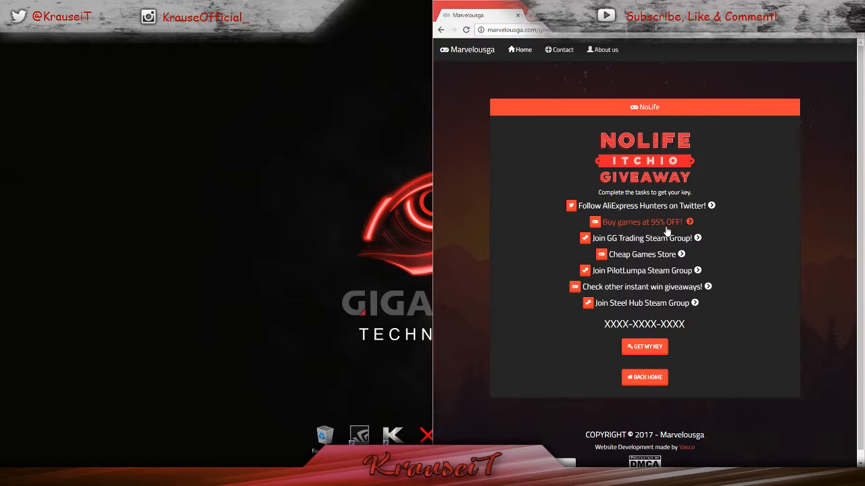
{"action": "mouse_move", "coordinate": [643, 346]}
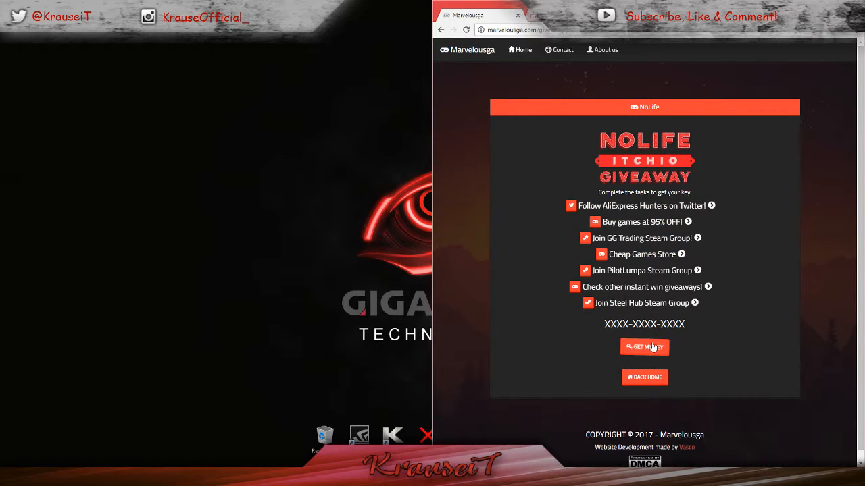
{"action": "left_click", "coordinate": [643, 346]}
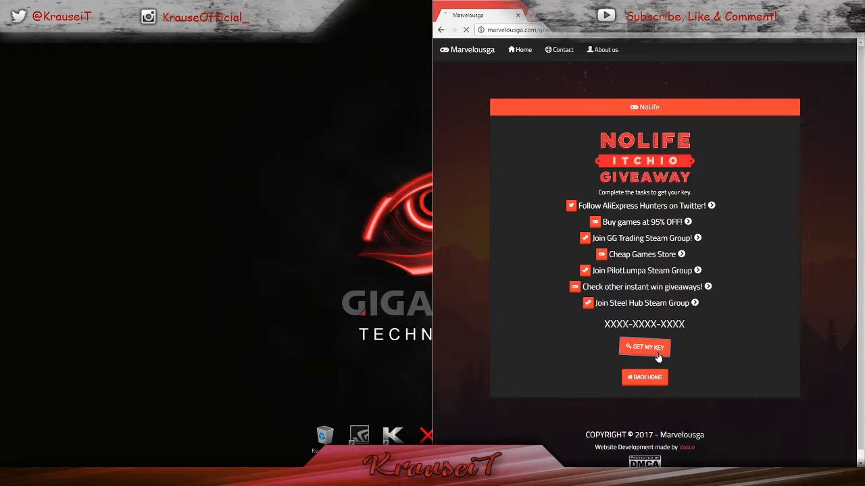
{"action": "left_click", "coordinate": [643, 346]}
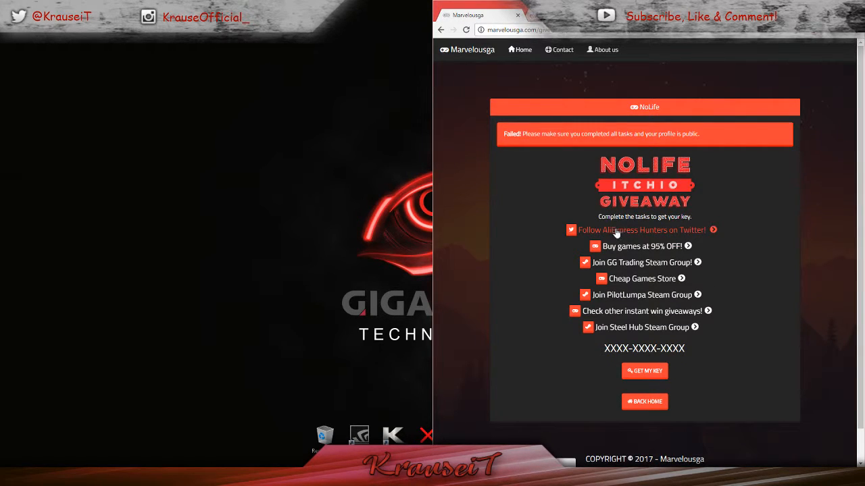
- Complete the giveaway tasks: follow AliExpress Hunters, visit the 95% OFF and PilotLumpa group links
{"action": "left_click", "coordinate": [641, 230]}
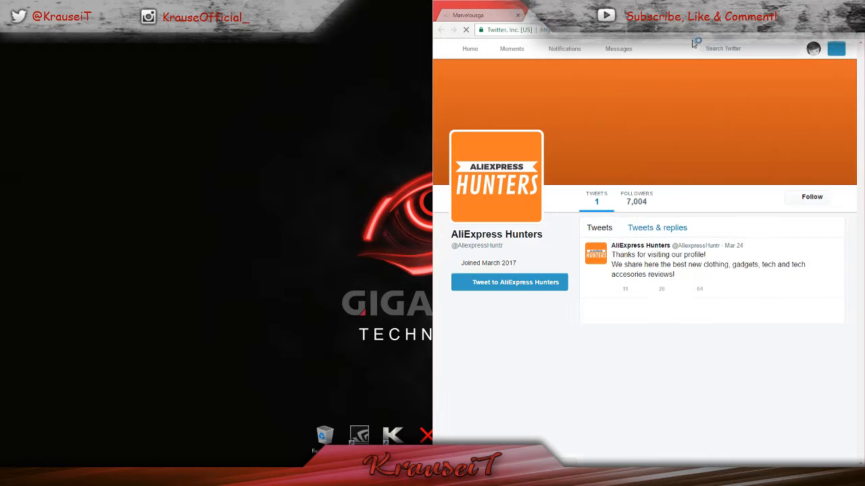
{"action": "left_click", "coordinate": [807, 197]}
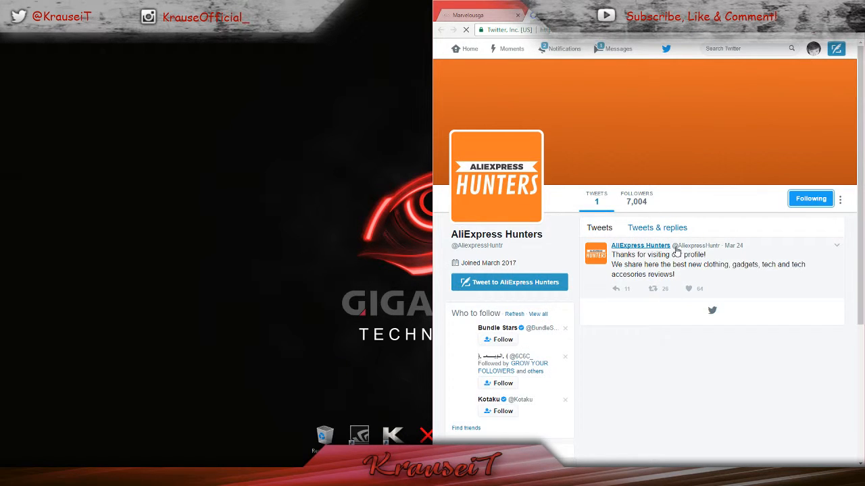
{"action": "left_click", "coordinate": [465, 30]}
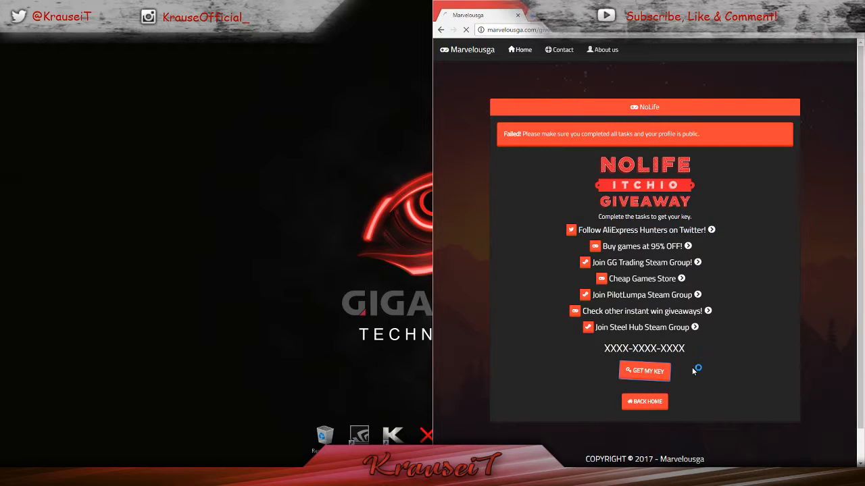
{"action": "mouse_move", "coordinate": [635, 246]}
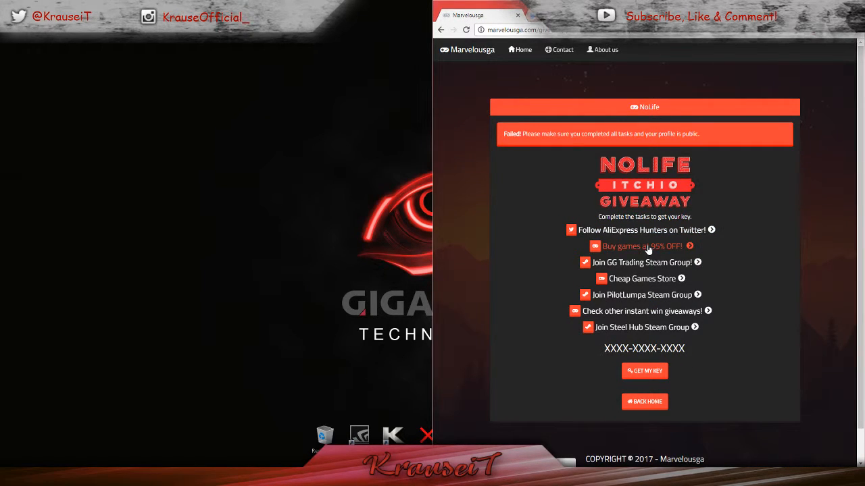
{"action": "left_click", "coordinate": [643, 246]}
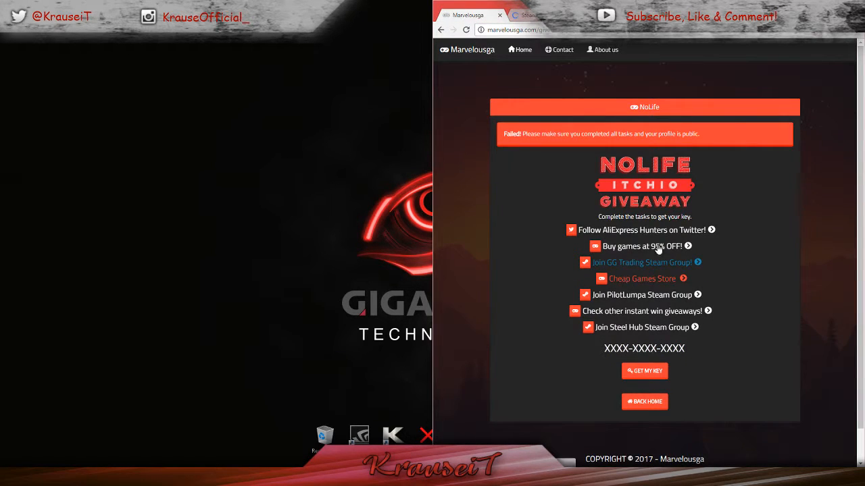
{"action": "left_click", "coordinate": [641, 262]}
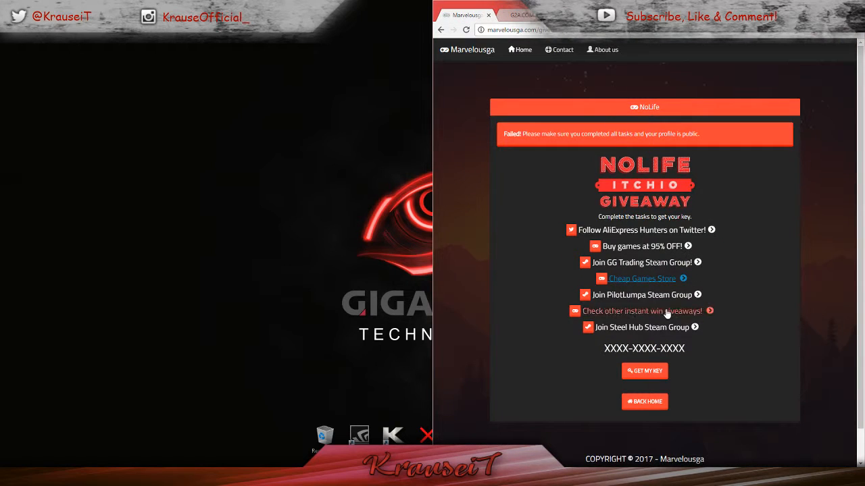
{"action": "left_click", "coordinate": [643, 294]}
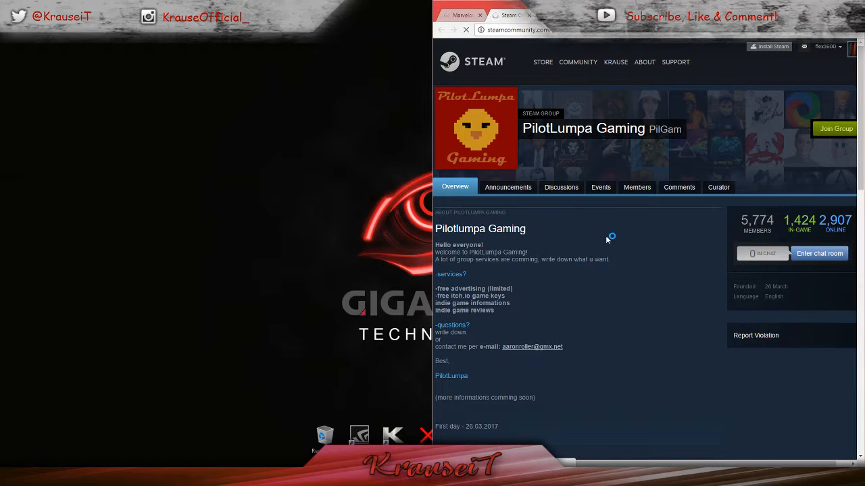
{"action": "left_click", "coordinate": [456, 15]}
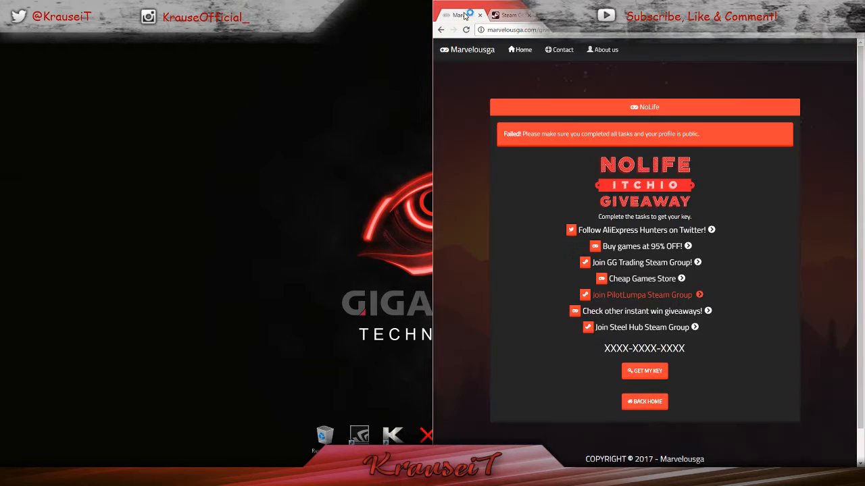
{"action": "left_click", "coordinate": [519, 48]}
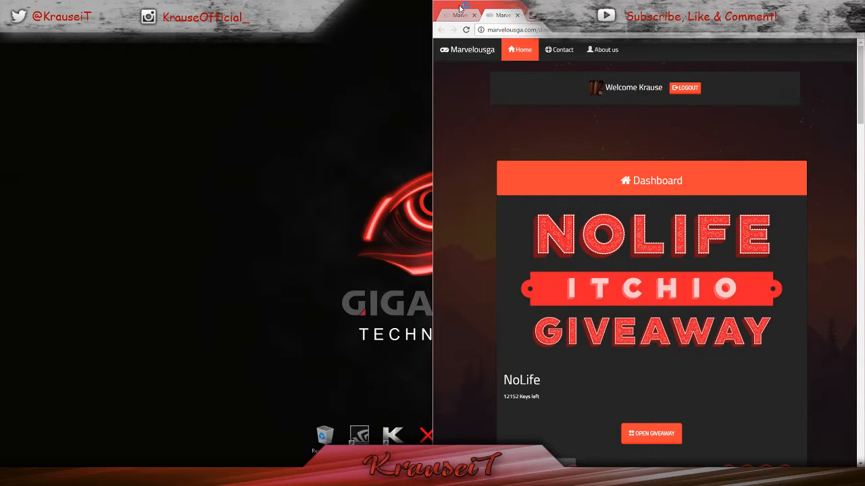
- Join the Steel Hub Steam group for the NoLife giveaway and return to the task list
{"action": "left_click", "coordinate": [651, 433]}
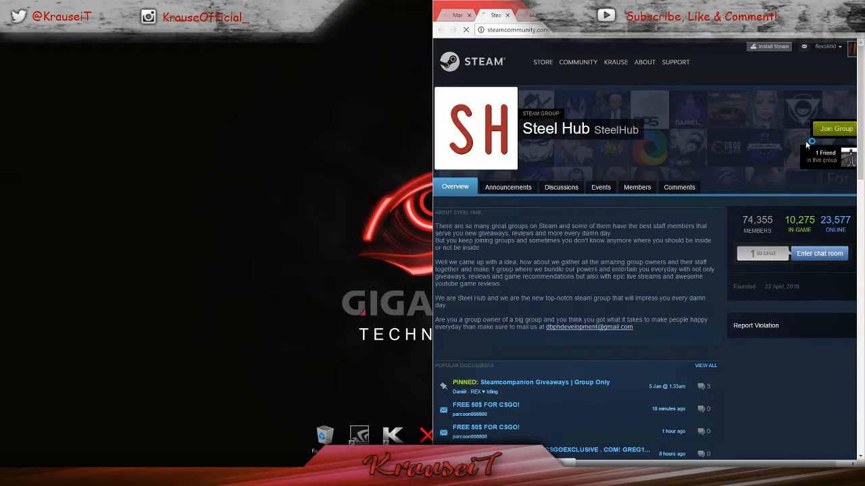
{"action": "left_click", "coordinate": [835, 128]}
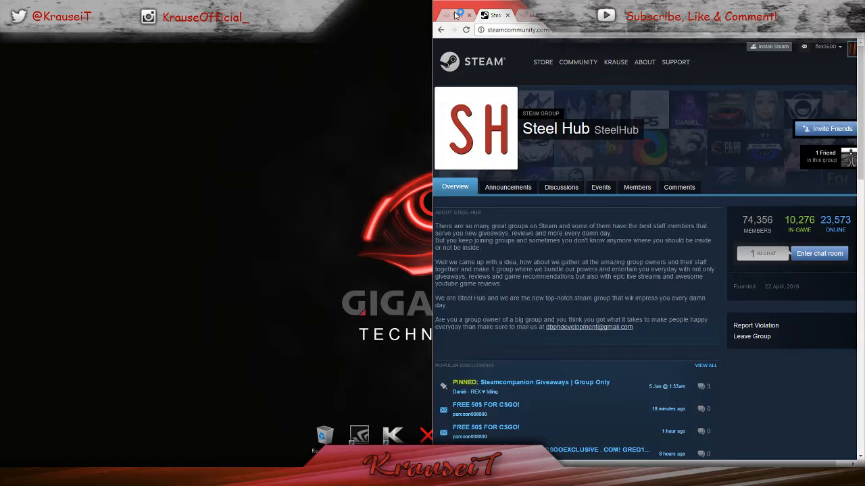
{"action": "left_click", "coordinate": [454, 15]}
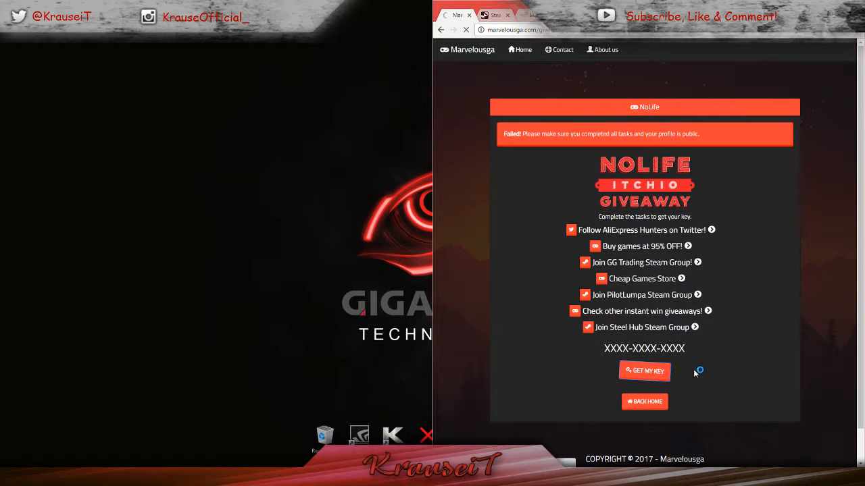
- Claim the NoLife key, landing on the itch.io Download NoLife page with its account-link notice
{"action": "left_click", "coordinate": [643, 370]}
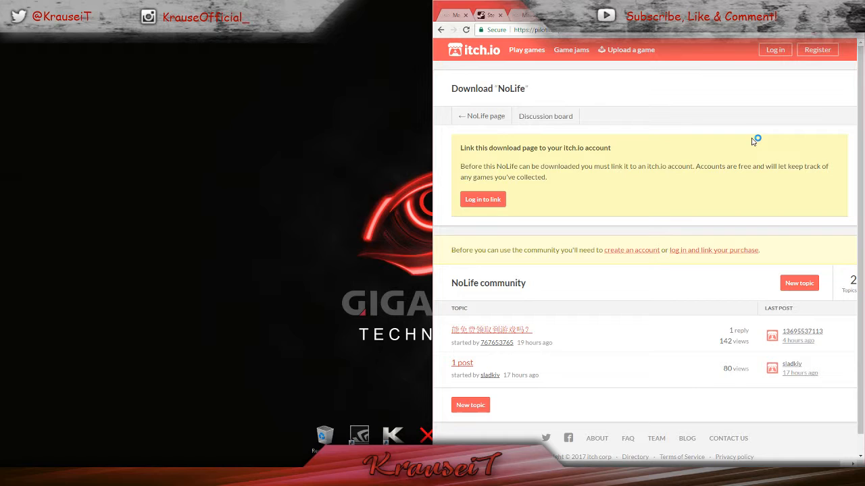
{"action": "mouse_move", "coordinate": [722, 165]}
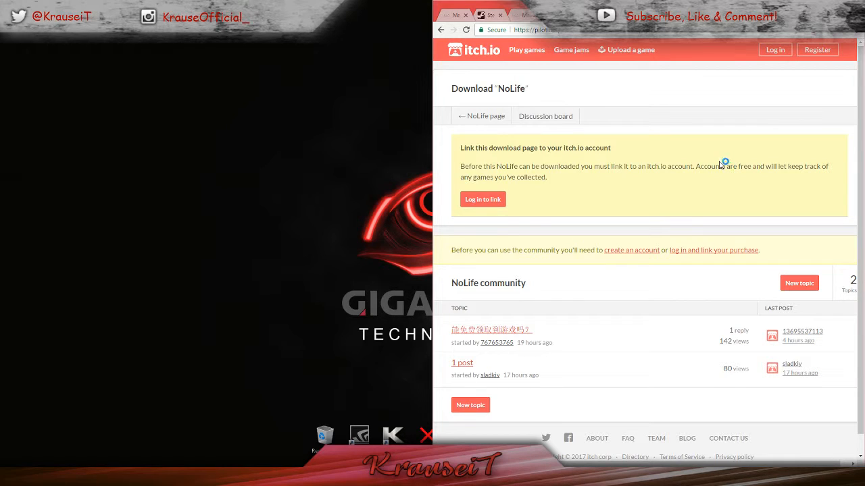
{"action": "mouse_move", "coordinate": [708, 162]}
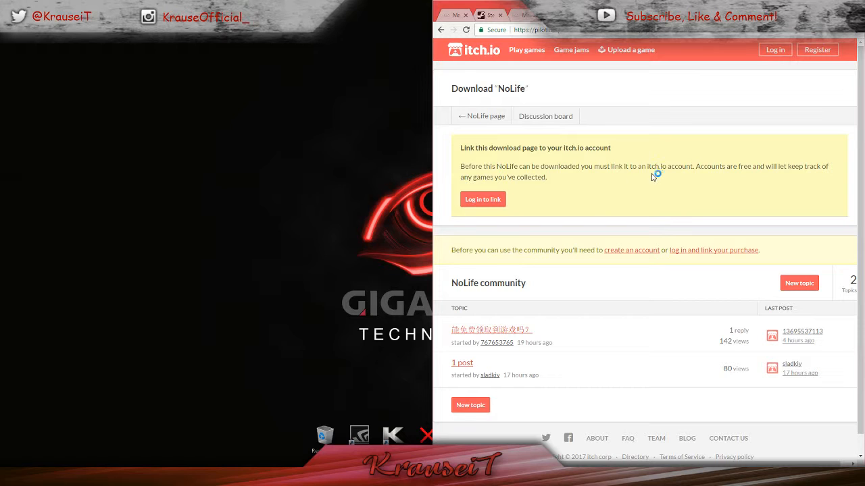
{"action": "mouse_move", "coordinate": [521, 197]}
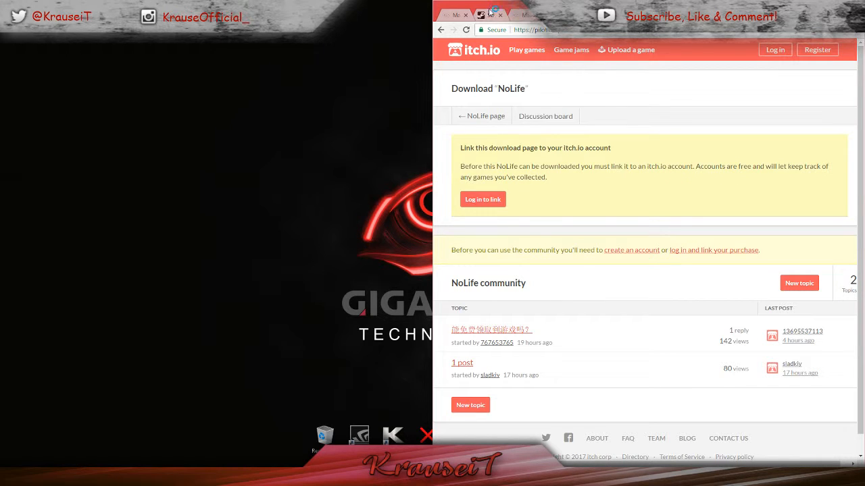
- Close the leftover NoLife, PilotLumpa, Kinguin and AliExpress Hunters giveaway pages
{"action": "left_click", "coordinate": [498, 15]}
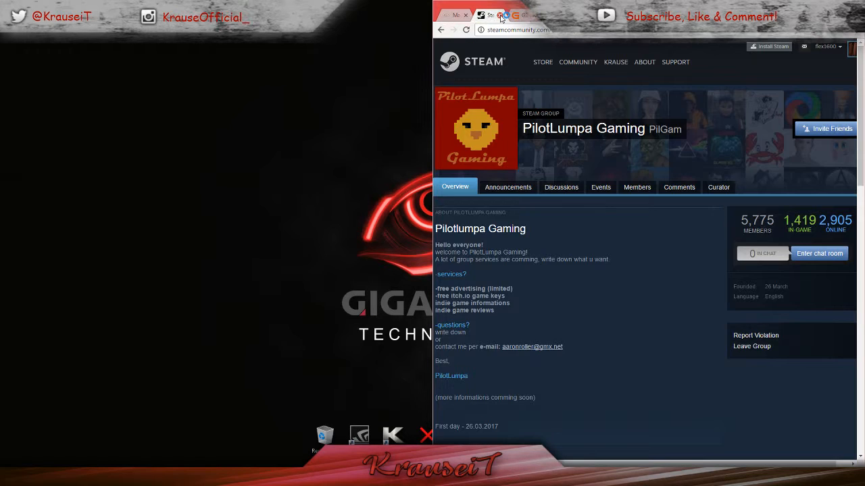
{"action": "left_click", "coordinate": [514, 15]}
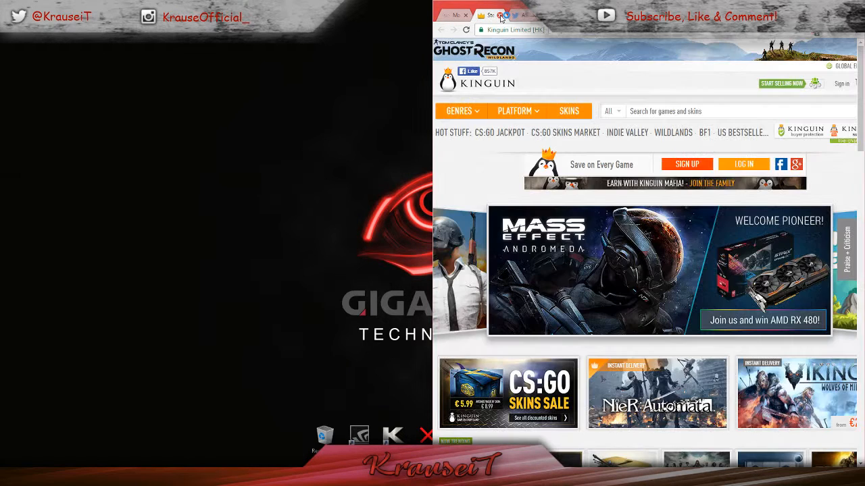
{"action": "left_click", "coordinate": [489, 15]}
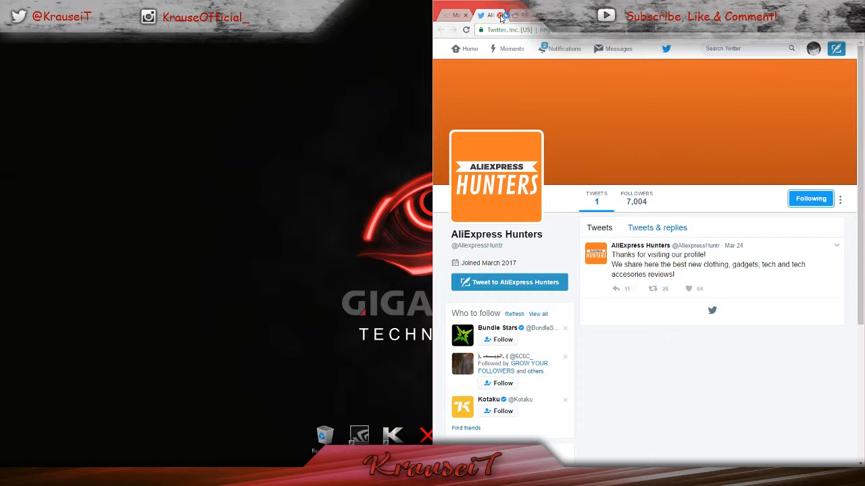
{"action": "left_click", "coordinate": [811, 199]}
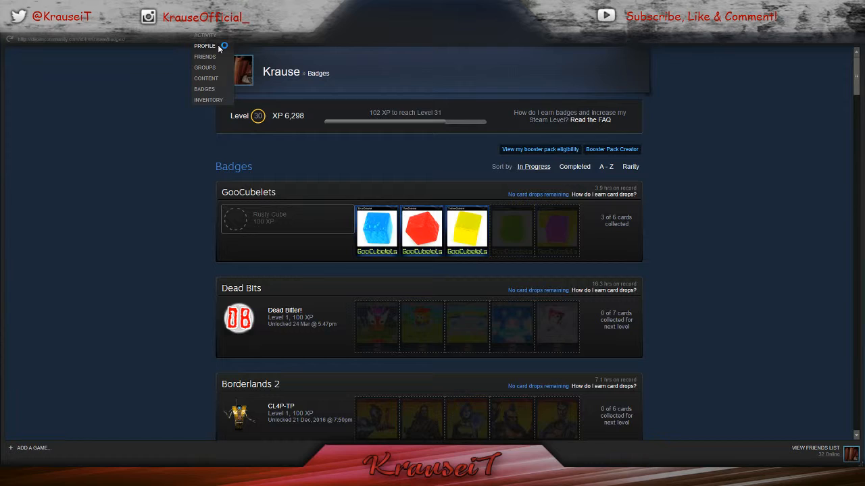
{"action": "mouse_move", "coordinate": [224, 84]}
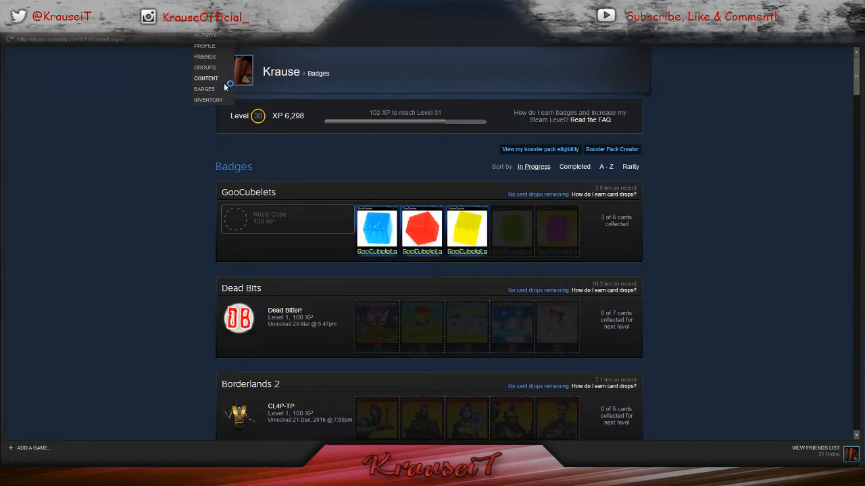
{"action": "mouse_move", "coordinate": [215, 100]}
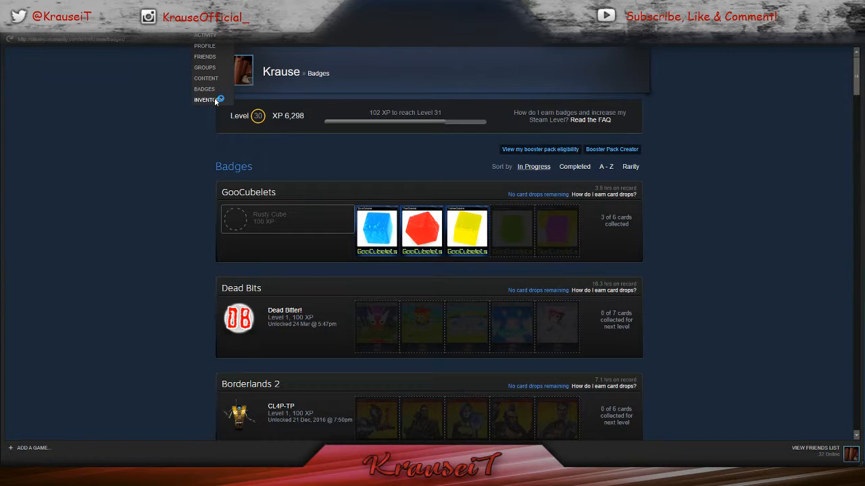
- Browse the Steam inventory cards across pages, then return to the Badges overview
{"action": "left_click", "coordinate": [204, 100]}
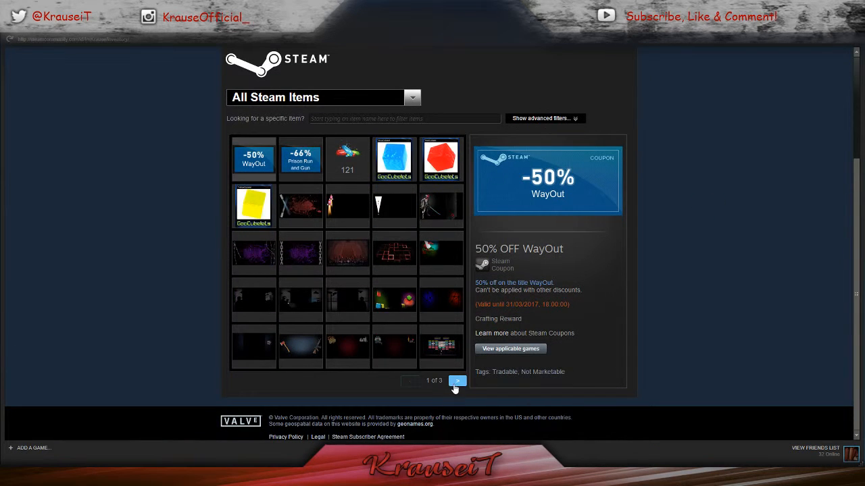
{"action": "left_click", "coordinate": [457, 381]}
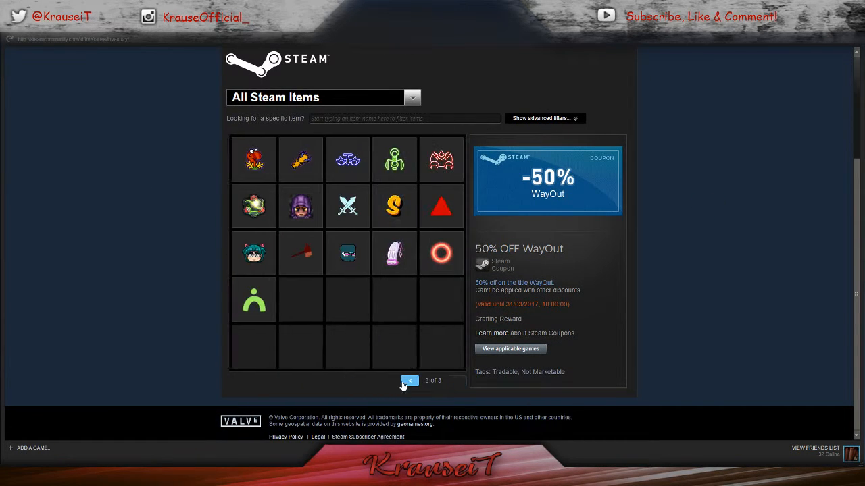
{"action": "left_click", "coordinate": [409, 381]}
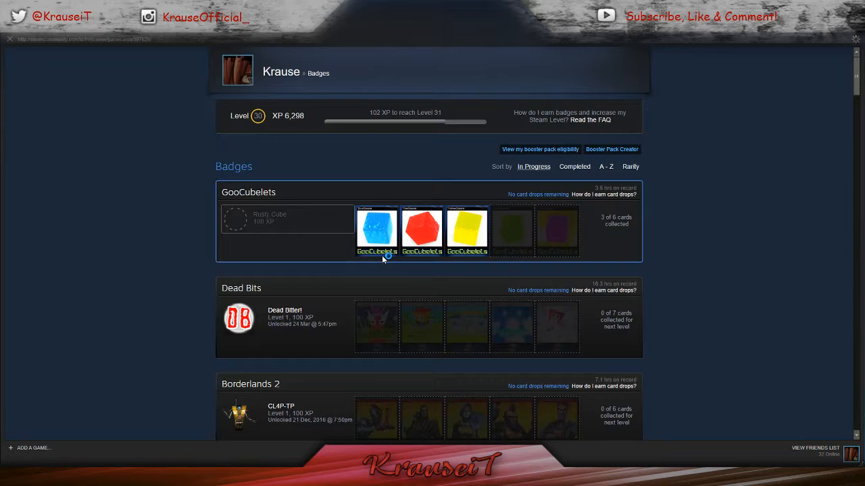
- Buy the GreenCubelet card for the GooCubelets badge on the Community Market
{"action": "left_click", "coordinate": [376, 229]}
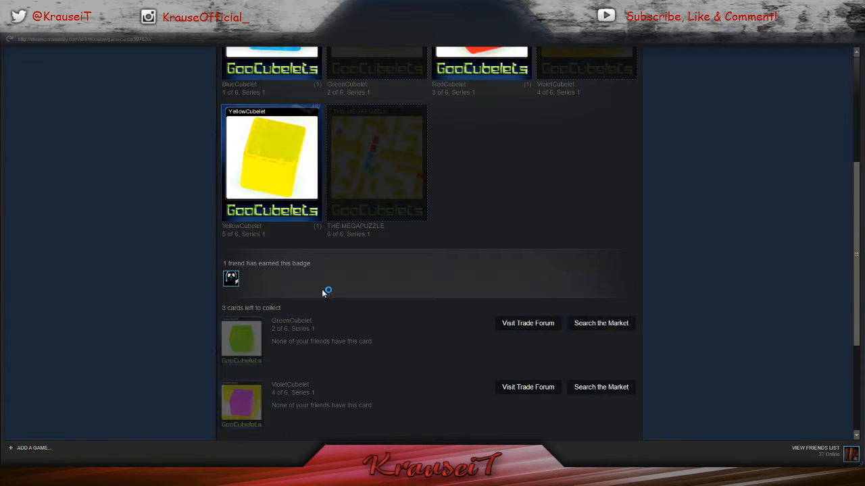
{"action": "scroll", "scroll_direction": "down", "scroll_amount": 3}
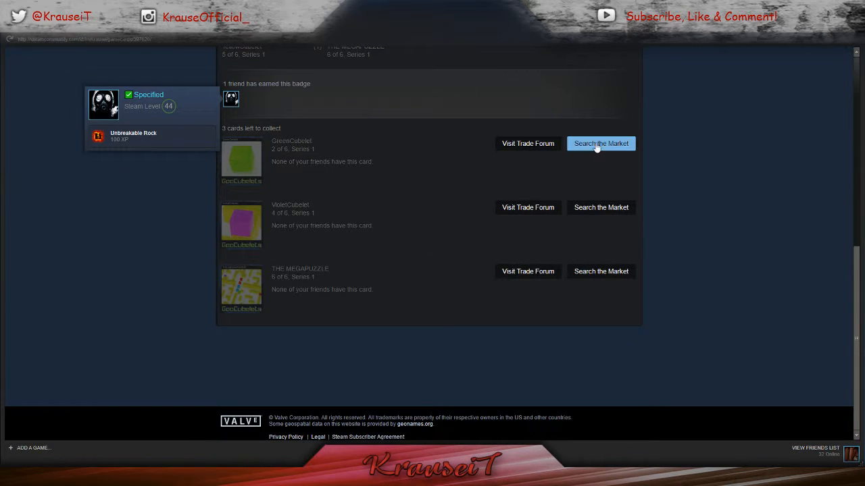
{"action": "left_click", "coordinate": [600, 143]}
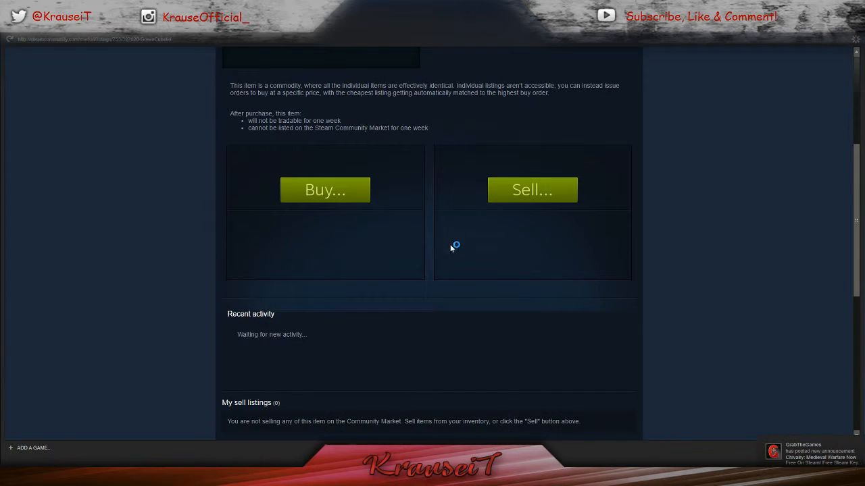
{"action": "left_click", "coordinate": [325, 189]}
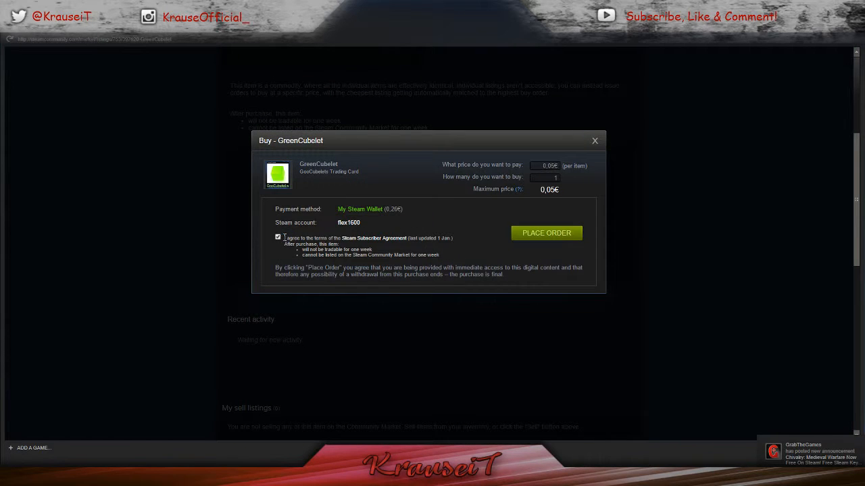
{"action": "left_click", "coordinate": [546, 232]}
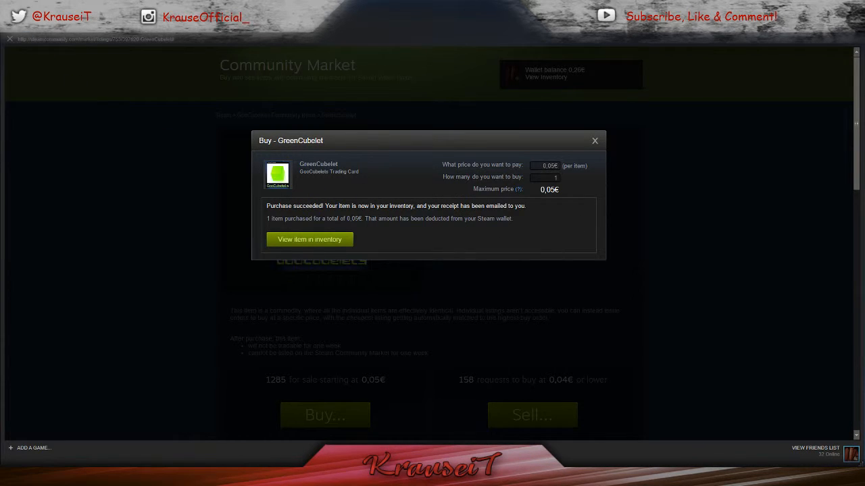
{"action": "left_click", "coordinate": [595, 141]}
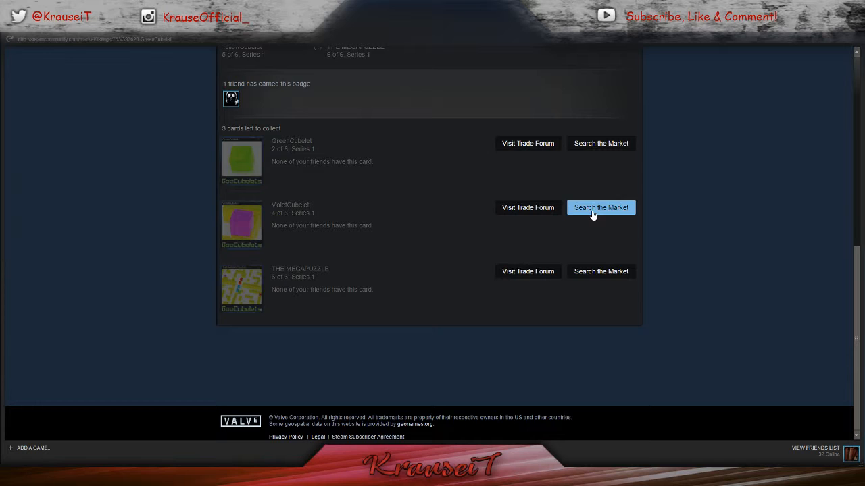
- Buy the VioletCubelet and THE MEGAPUZZLE cards, agreeing to the Steam Subscriber Agreement
{"action": "left_click", "coordinate": [600, 208]}
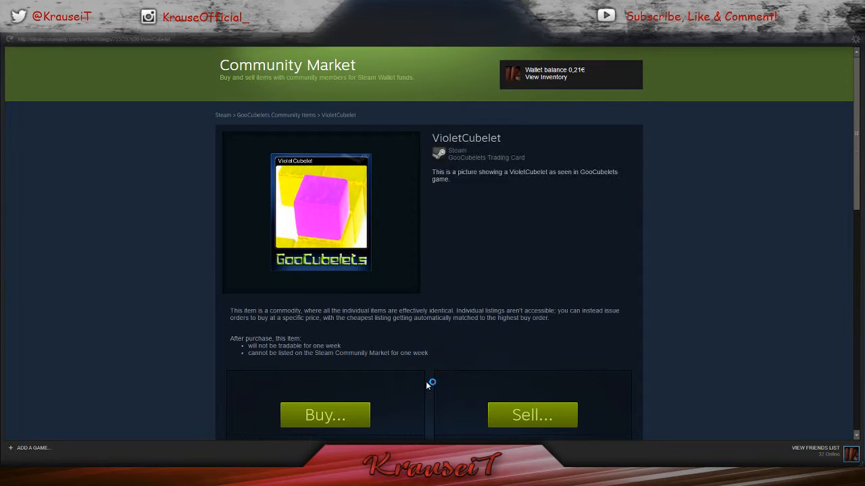
{"action": "left_click", "coordinate": [325, 415]}
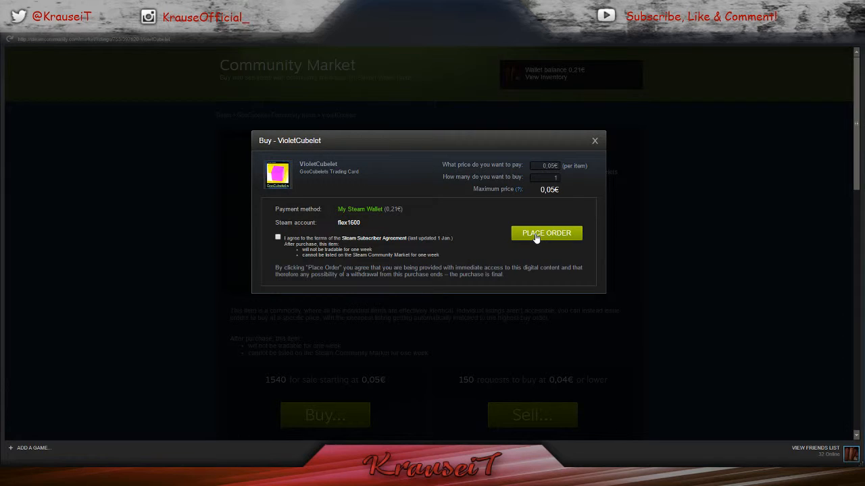
{"action": "left_click", "coordinate": [279, 237]}
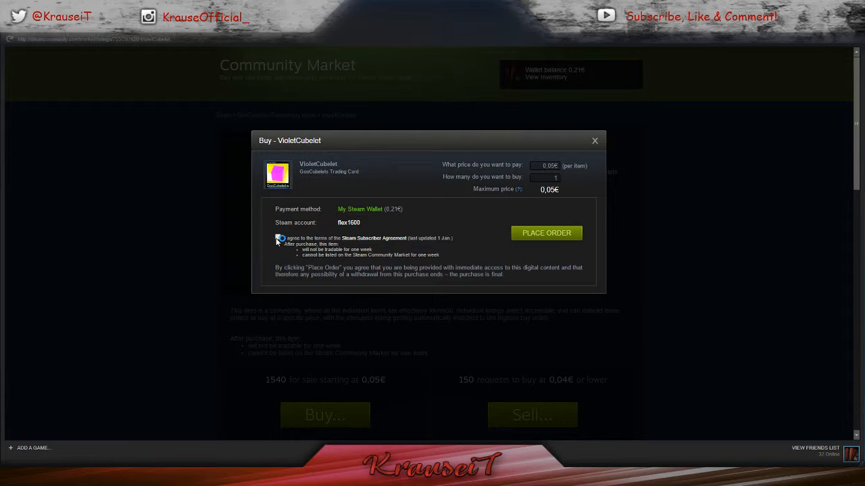
{"action": "left_click", "coordinate": [546, 233]}
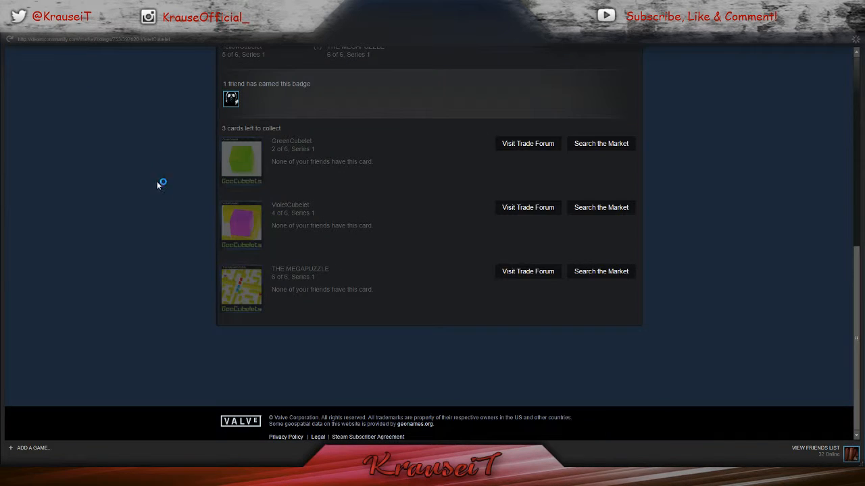
{"action": "left_click", "coordinate": [600, 271]}
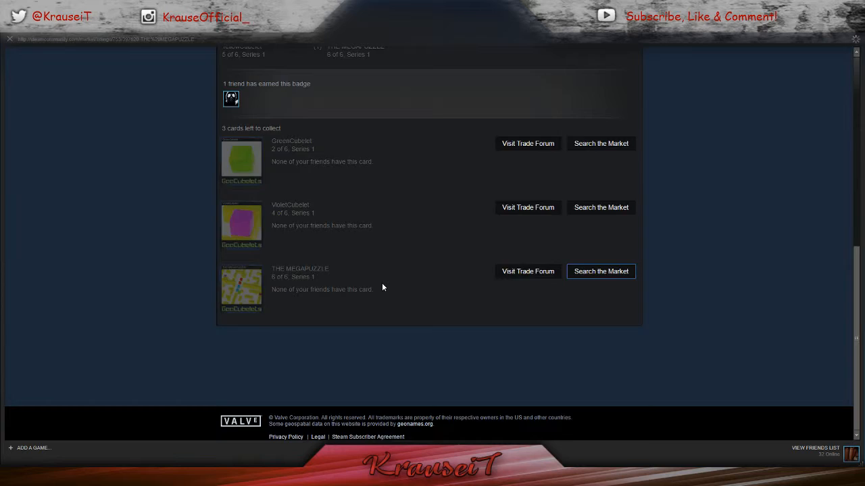
{"action": "left_click", "coordinate": [599, 270]}
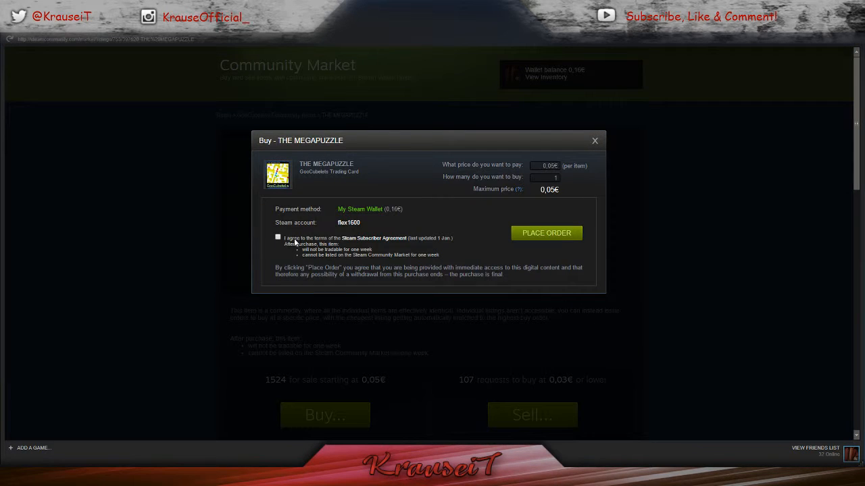
{"action": "left_click", "coordinate": [546, 233]}
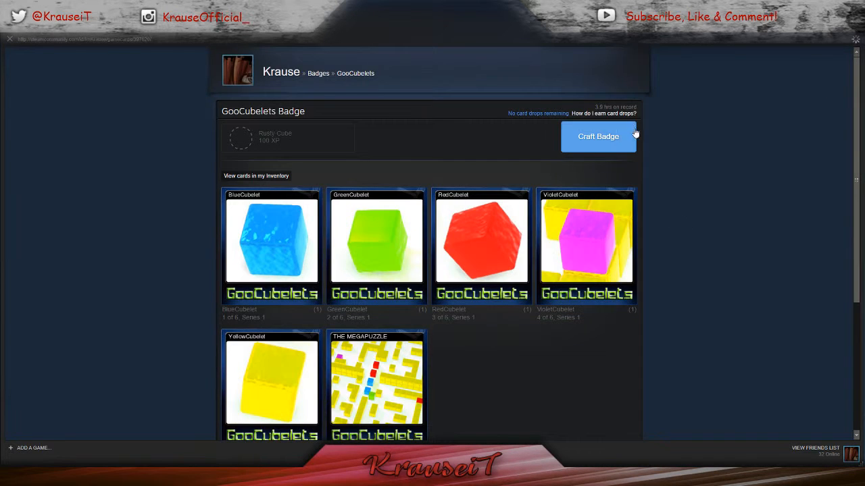
- Craft the GooCubelets badge into Rusty Cube and dismiss the rewards summary
{"action": "left_click", "coordinate": [597, 136]}
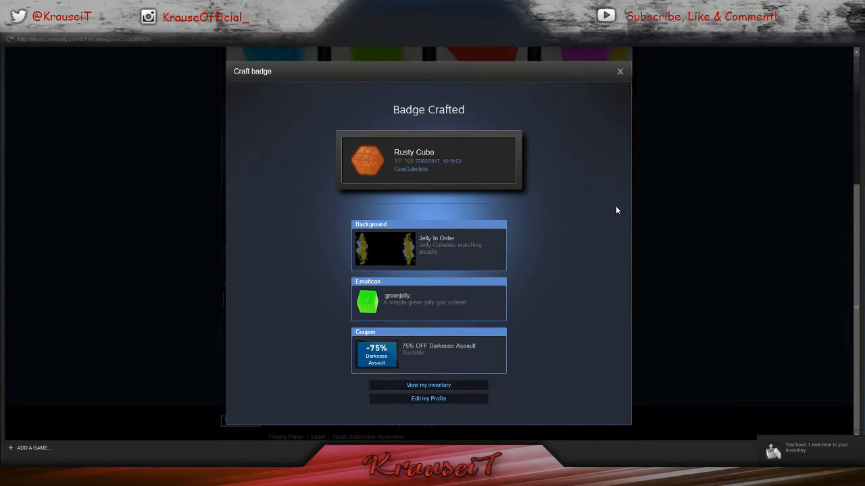
{"action": "mouse_move", "coordinate": [386, 284]}
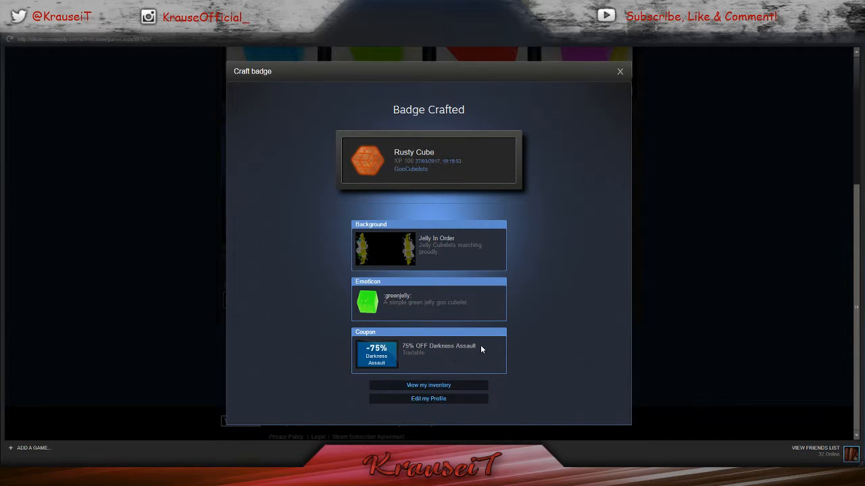
{"action": "mouse_move", "coordinate": [575, 219]}
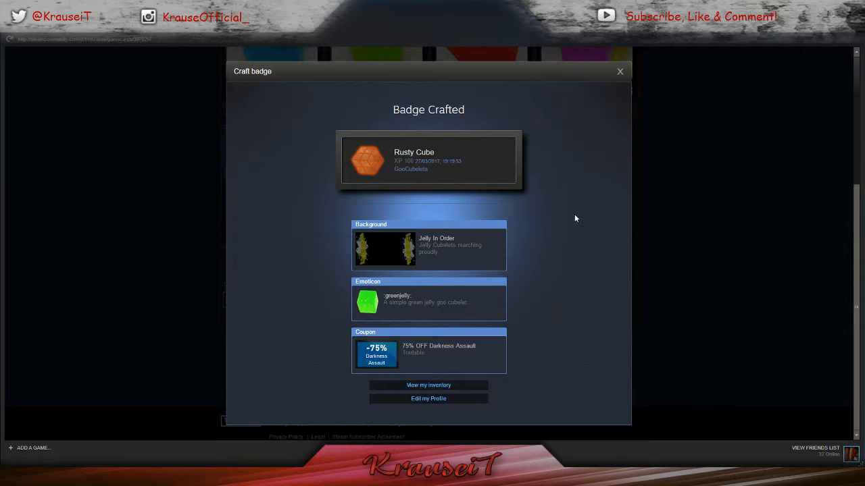
{"action": "left_click", "coordinate": [619, 70]}
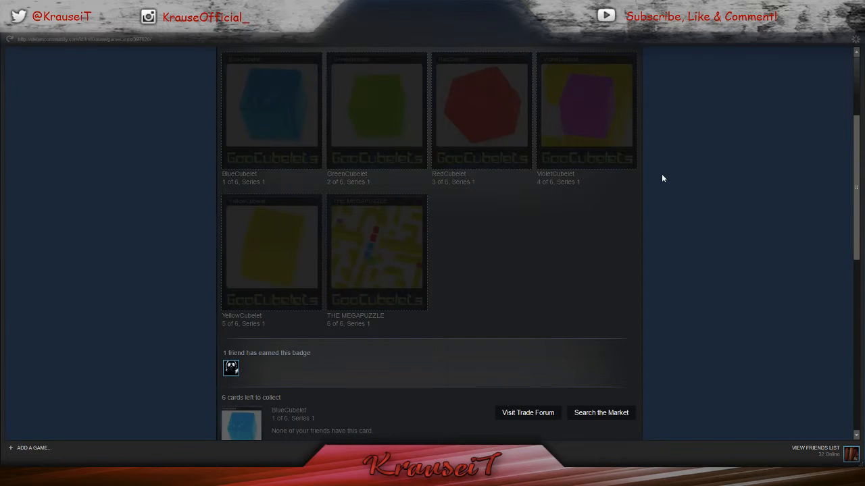
- Page through the inventory to view the Jelly In Order background and :greenjelly: emoticon rewards
{"action": "scroll", "scroll_direction": "down", "scroll_amount": 3}
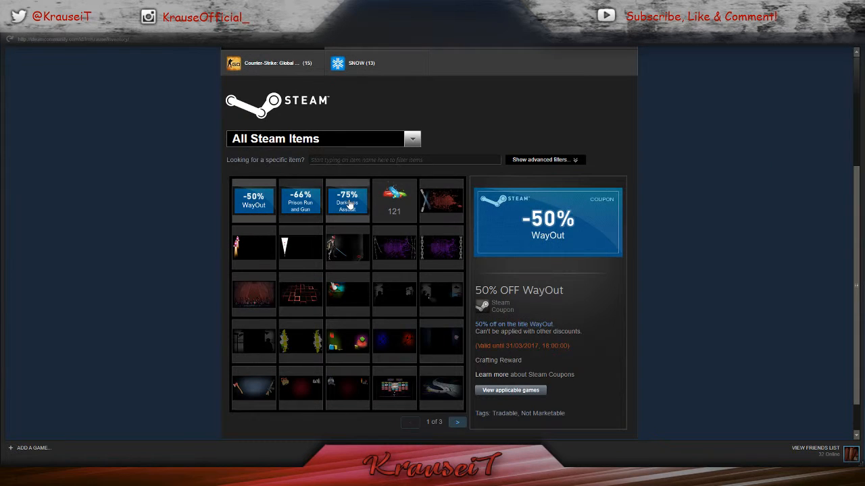
{"action": "mouse_move", "coordinate": [197, 205]}
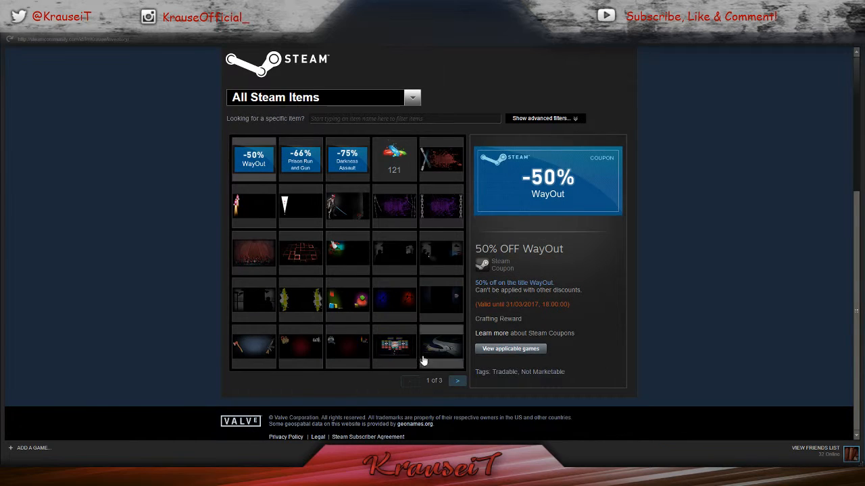
{"action": "left_click", "coordinate": [457, 381]}
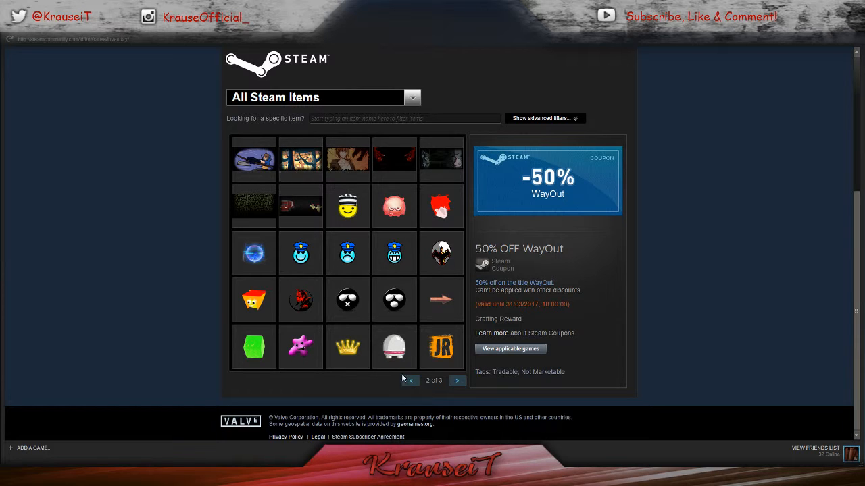
{"action": "left_click", "coordinate": [411, 381]}
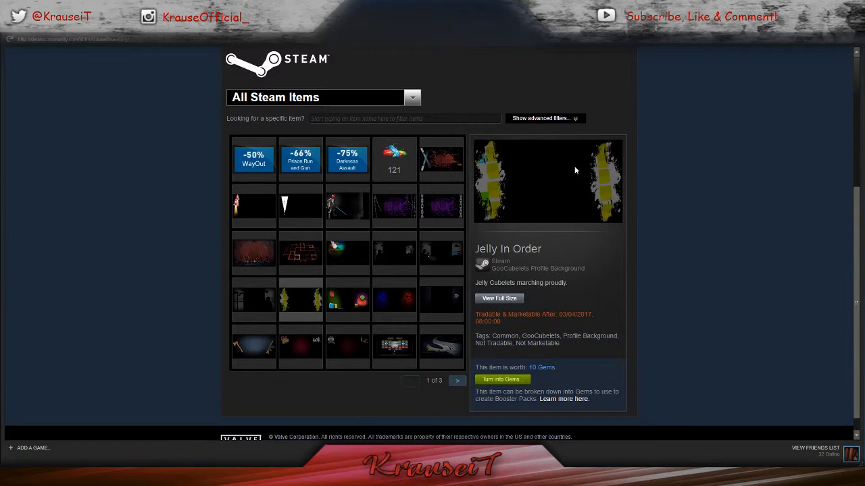
{"action": "mouse_move", "coordinate": [539, 208]}
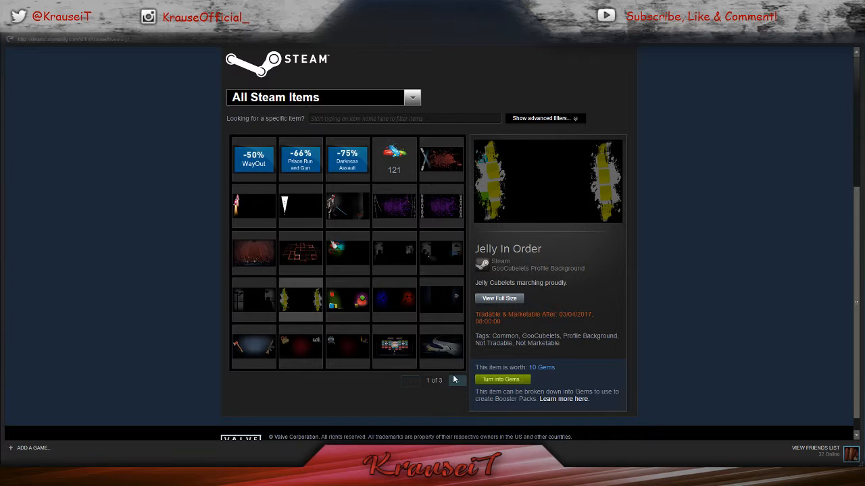
{"action": "left_click", "coordinate": [457, 381]}
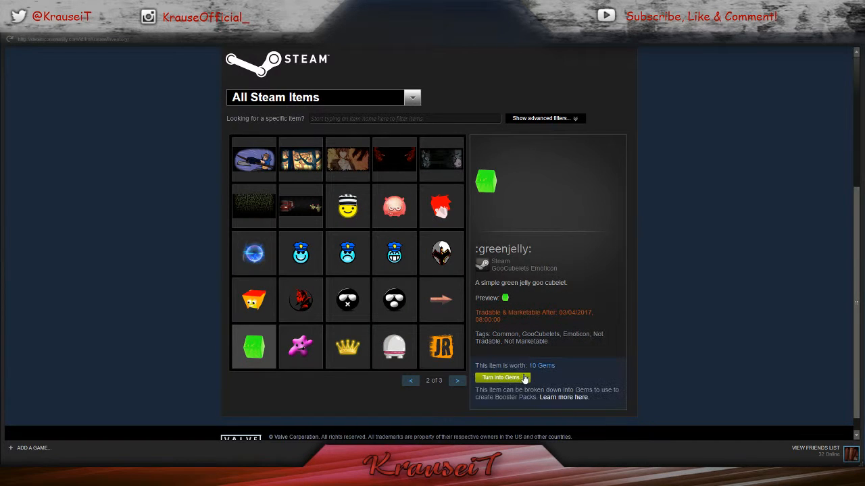
{"action": "mouse_move", "coordinate": [551, 384]}
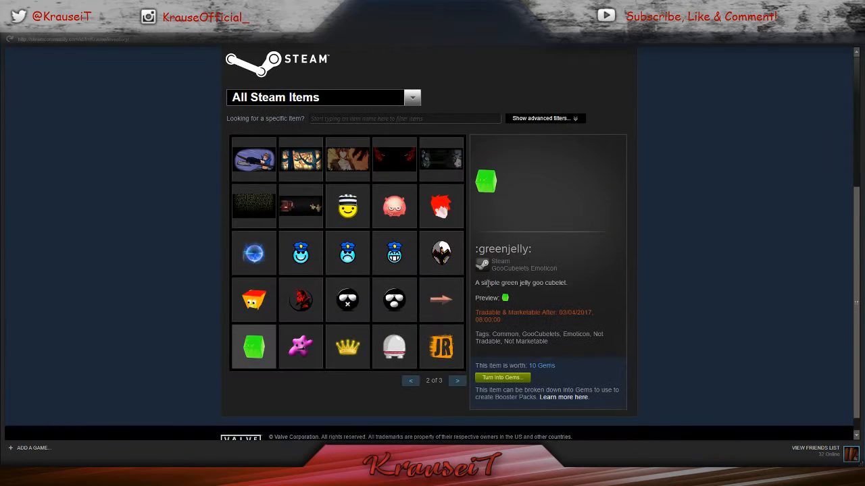
{"action": "mouse_move", "coordinate": [435, 400]}
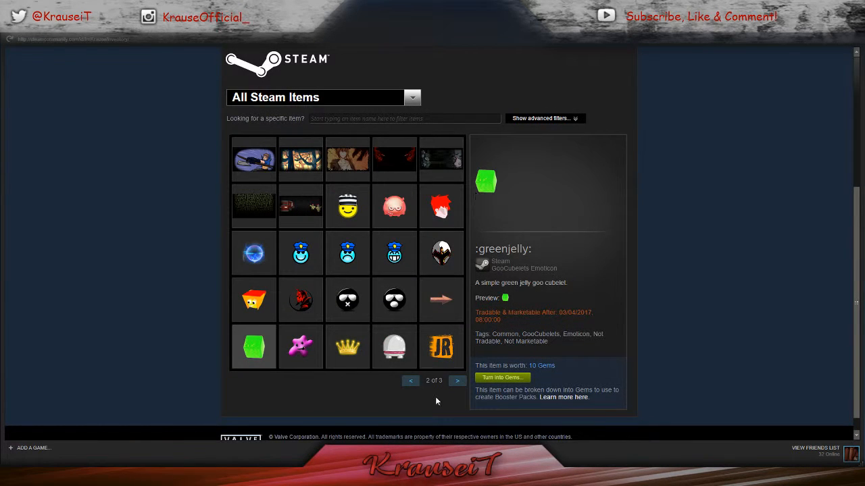
{"action": "left_click", "coordinate": [411, 381]}
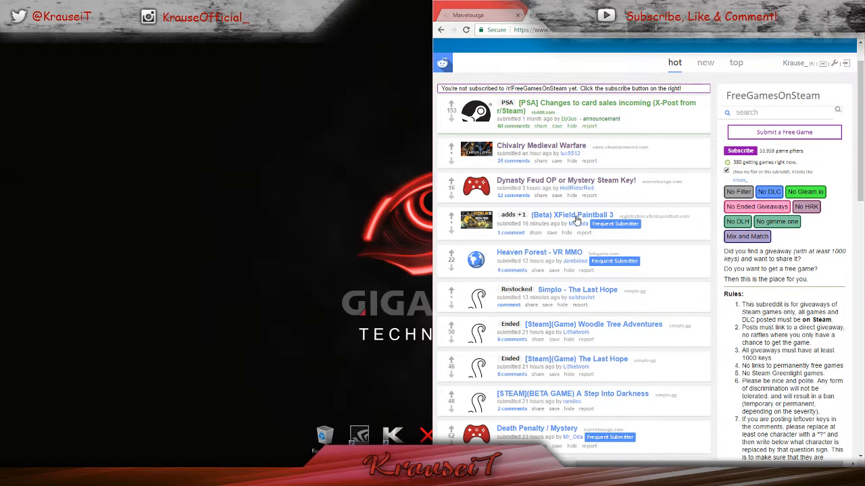
{"action": "mouse_move", "coordinate": [565, 246]}
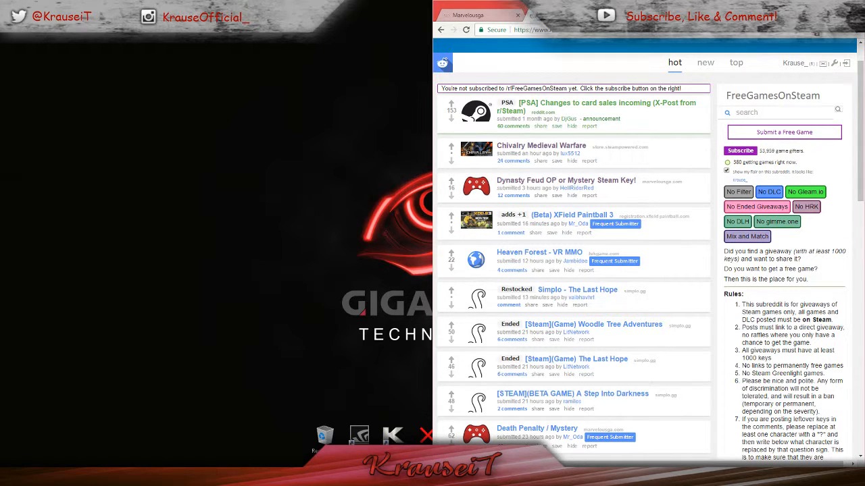
- Bring up OBS from the taskbar and stop the screen recording
{"action": "left_click", "coordinate": [359, 435]}
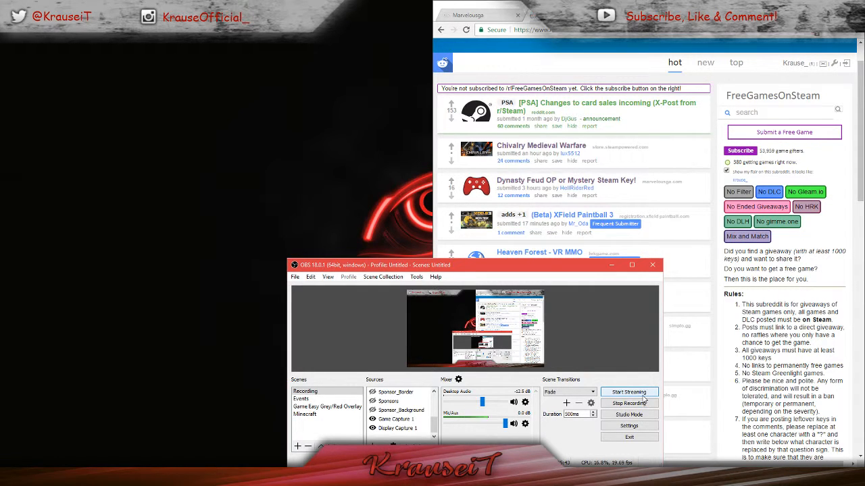
{"action": "left_click", "coordinate": [628, 391]}
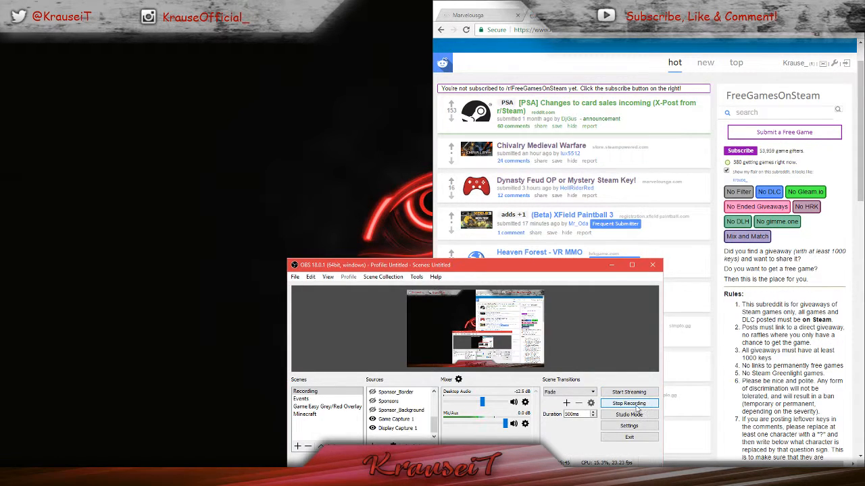